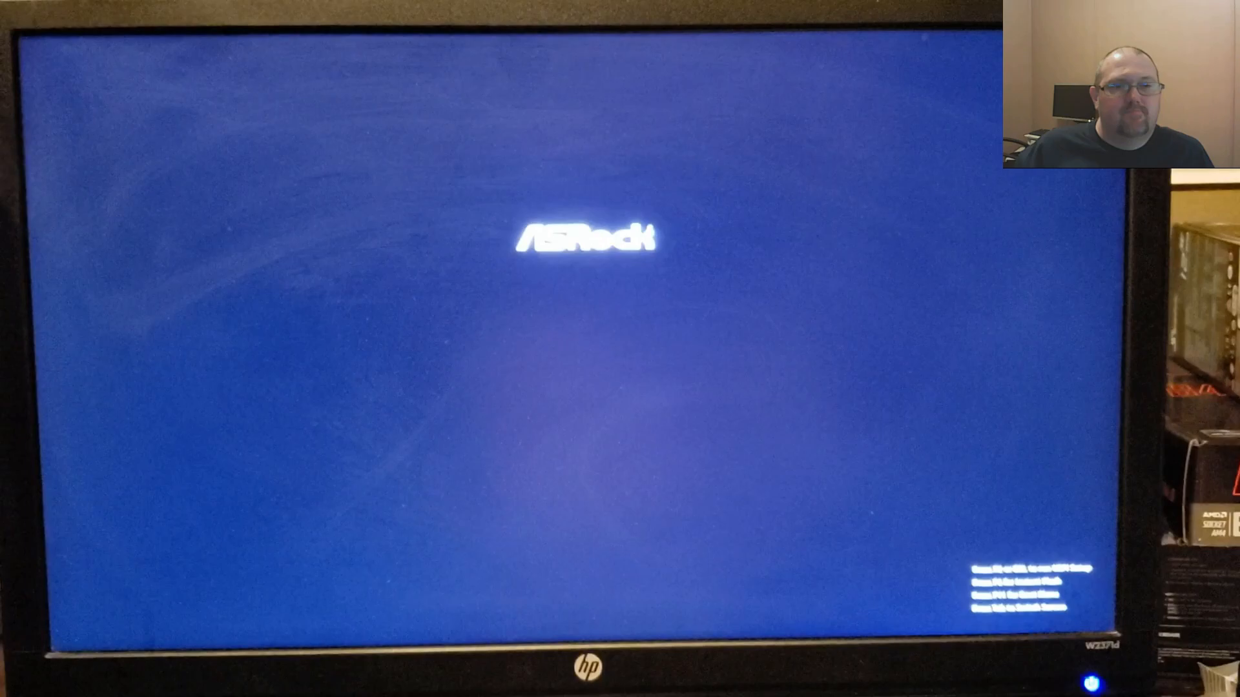
- Enter UEFI Setup with F2 at the ASRock splash screen
{"action": "key", "text": "f2"}
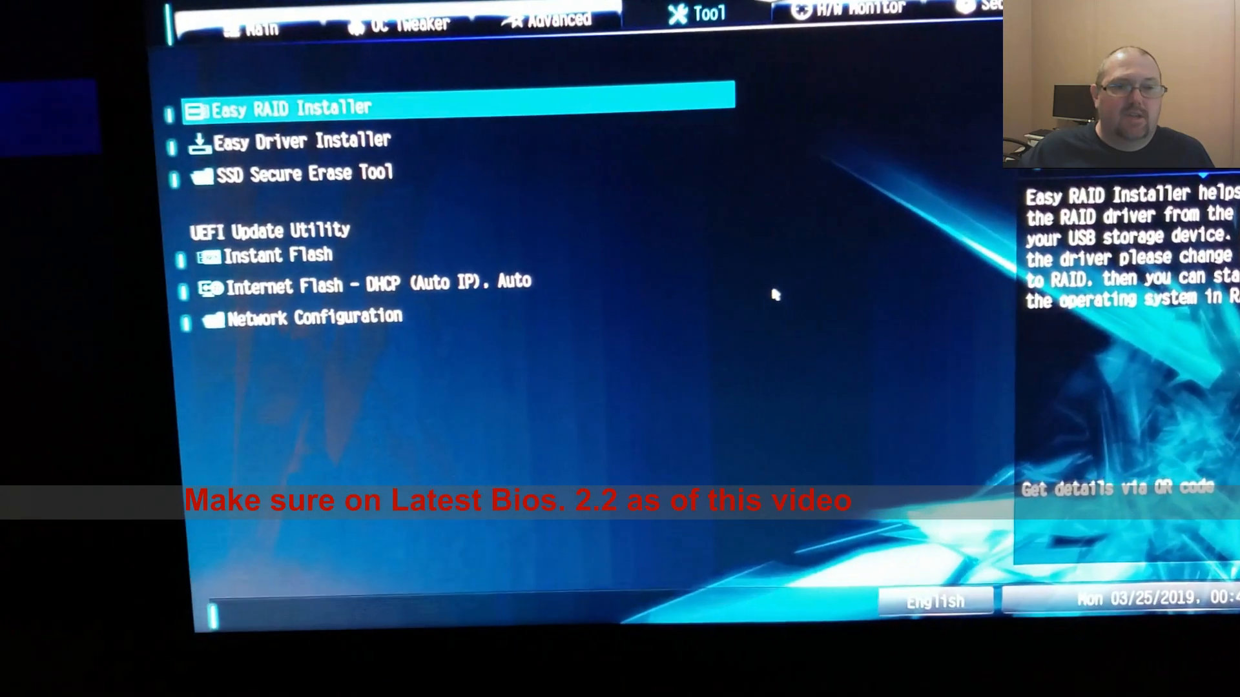
{"action": "key", "text": "down"}
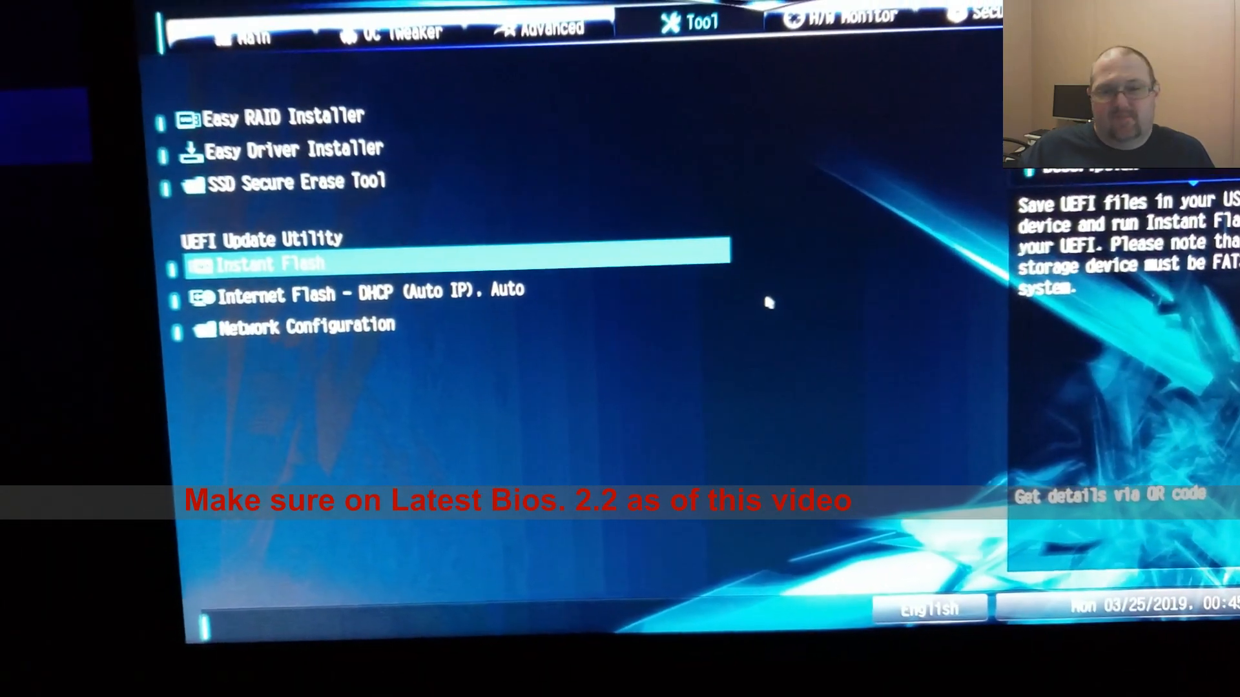
{"action": "left_click", "coordinate": [268, 263]}
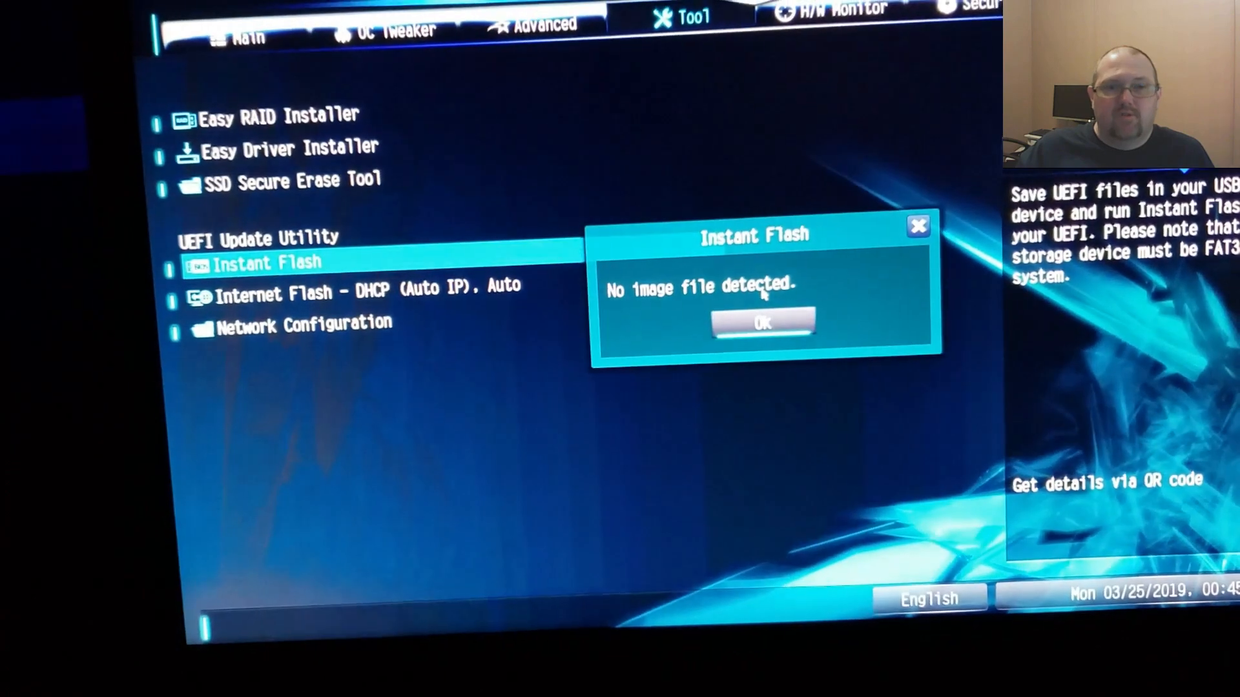
{"action": "left_click", "coordinate": [762, 322]}
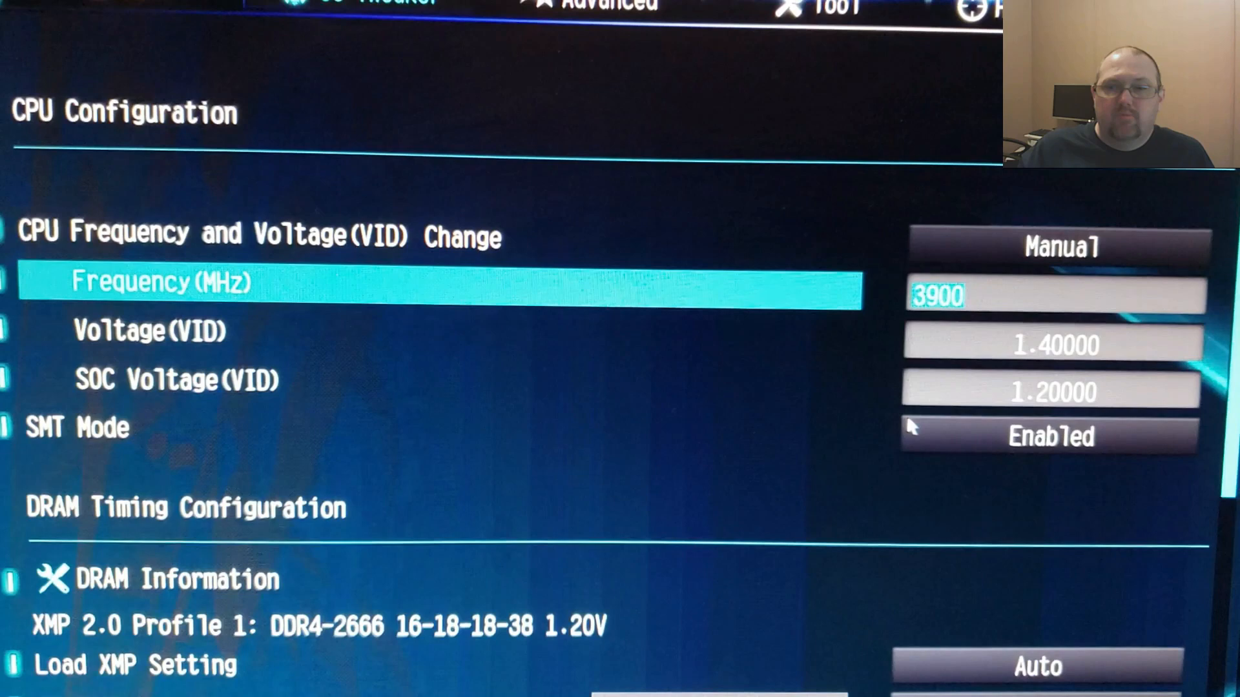
- Confirm the 3900 MHz CPU frequency and 1.20000 SOC voltage values
{"action": "key", "text": "down"}
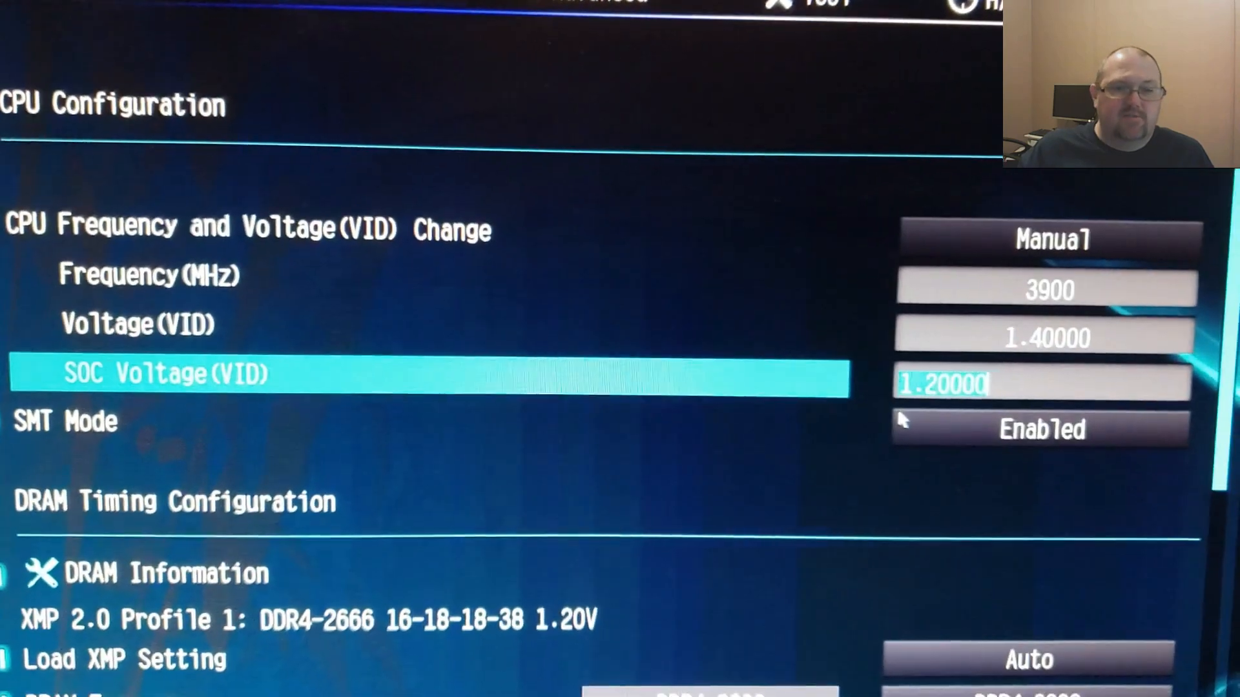
{"action": "key", "text": "down"}
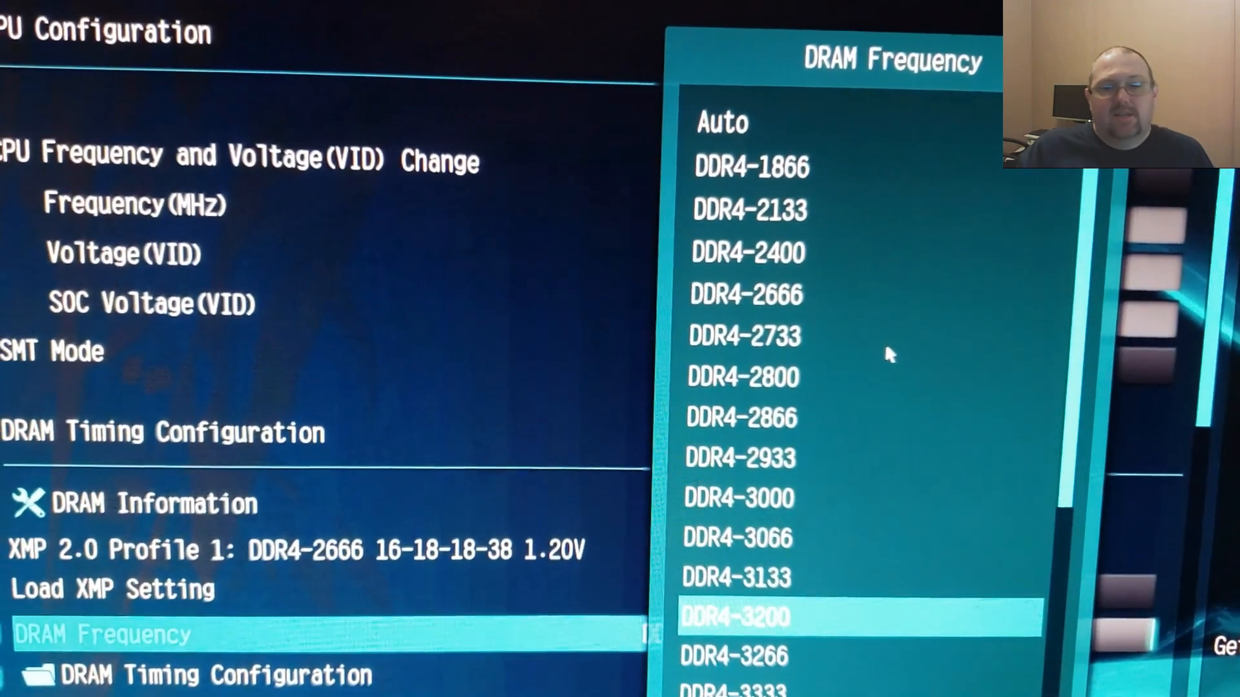
- Choose DDR4-3200 and confirm the tRCDRD and Row Precharge timings of 19
{"action": "left_click", "coordinate": [741, 617]}
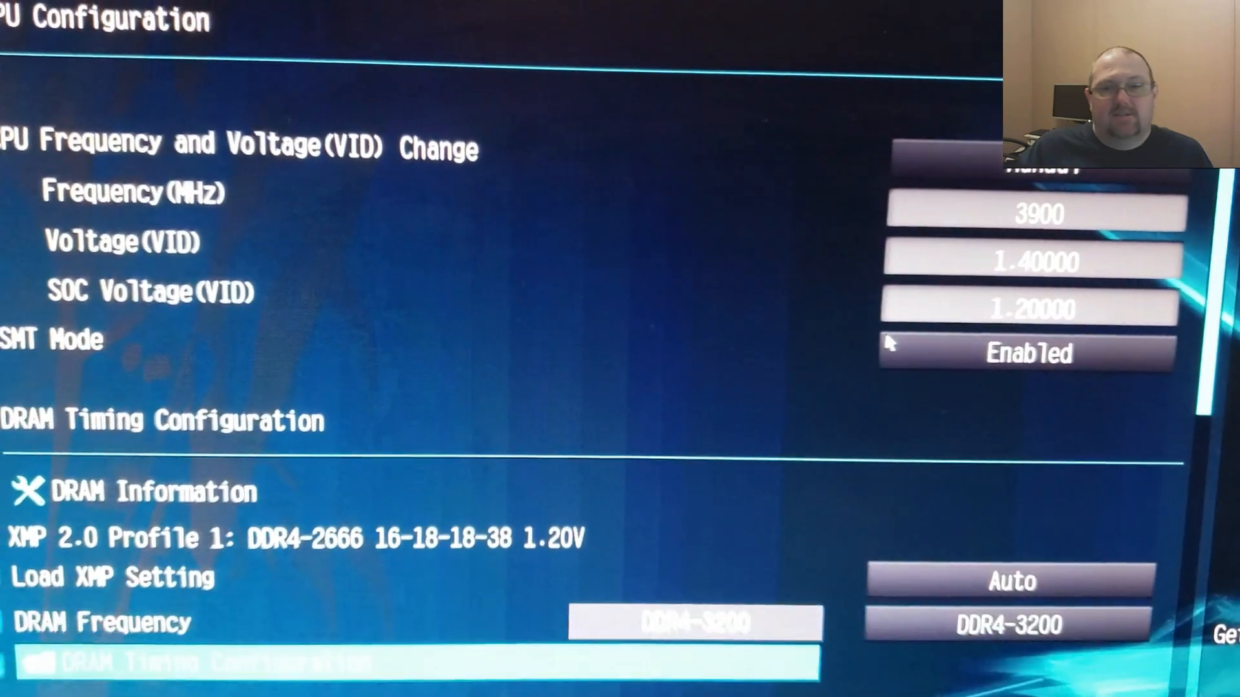
{"action": "scroll", "scroll_direction": "down", "scroll_amount": 3}
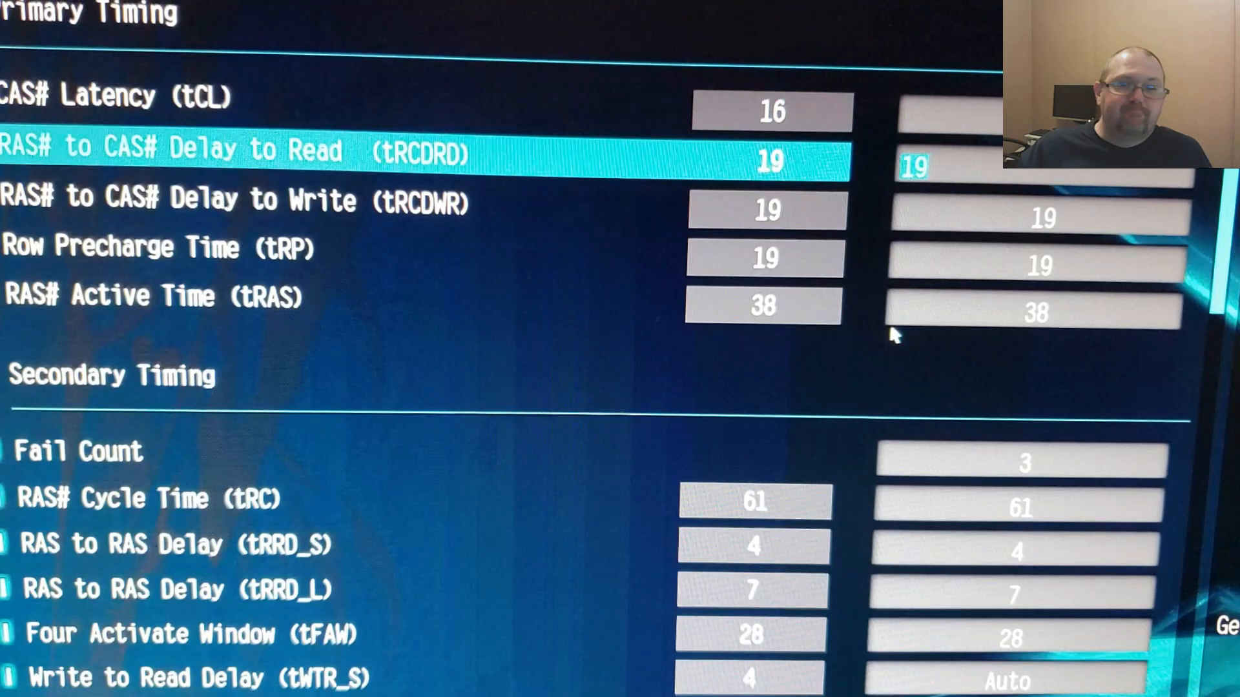
{"action": "key", "text": "down"}
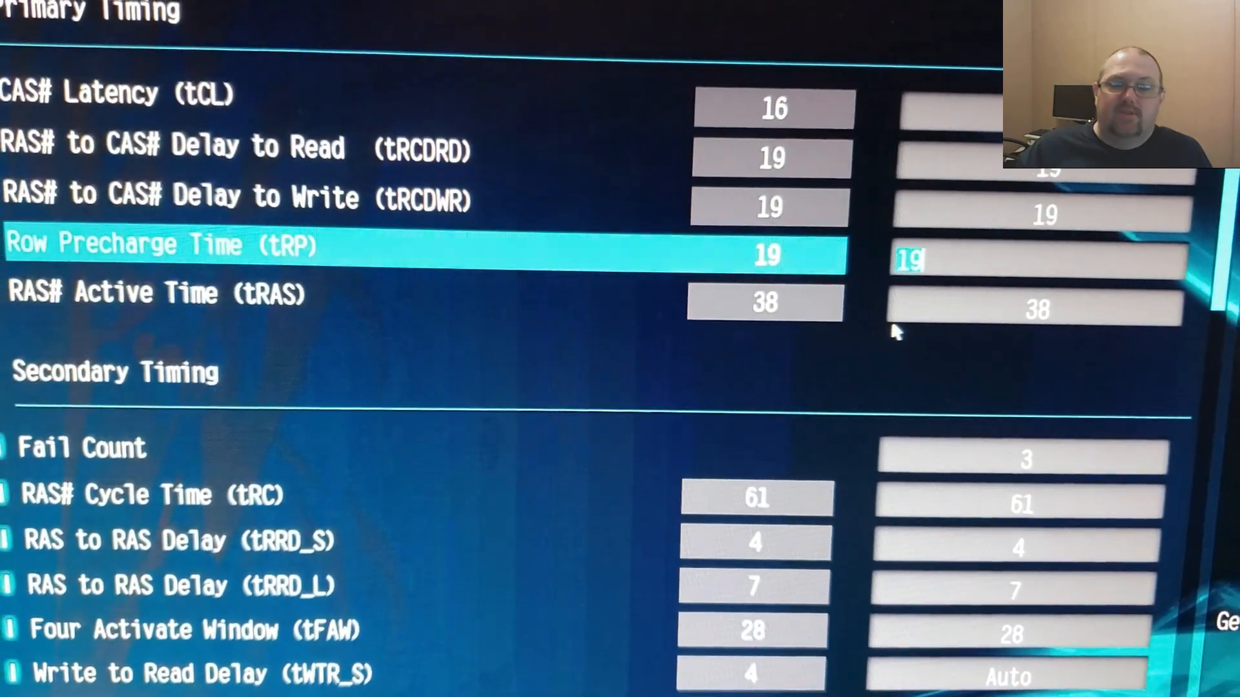
{"action": "key", "text": "Down"}
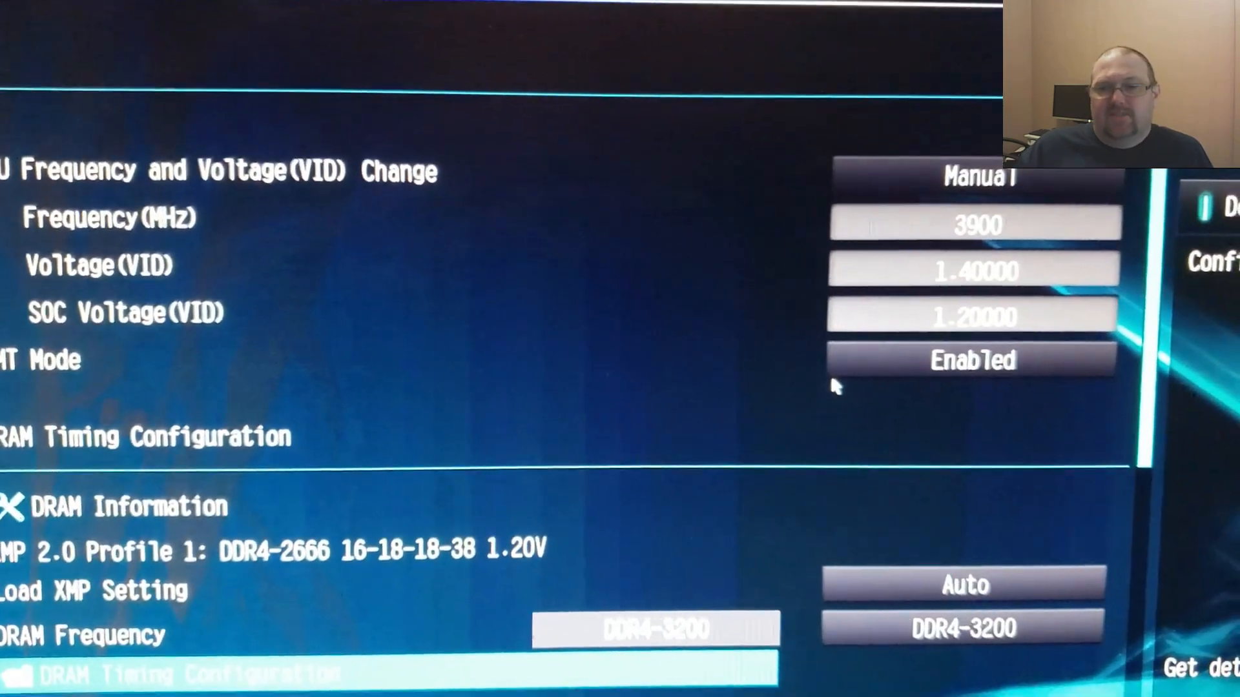
- Scroll past GFX Configuration and confirm Save Changes and Exit with Yes
{"action": "scroll", "scroll_direction": "down", "scroll_amount": 3}
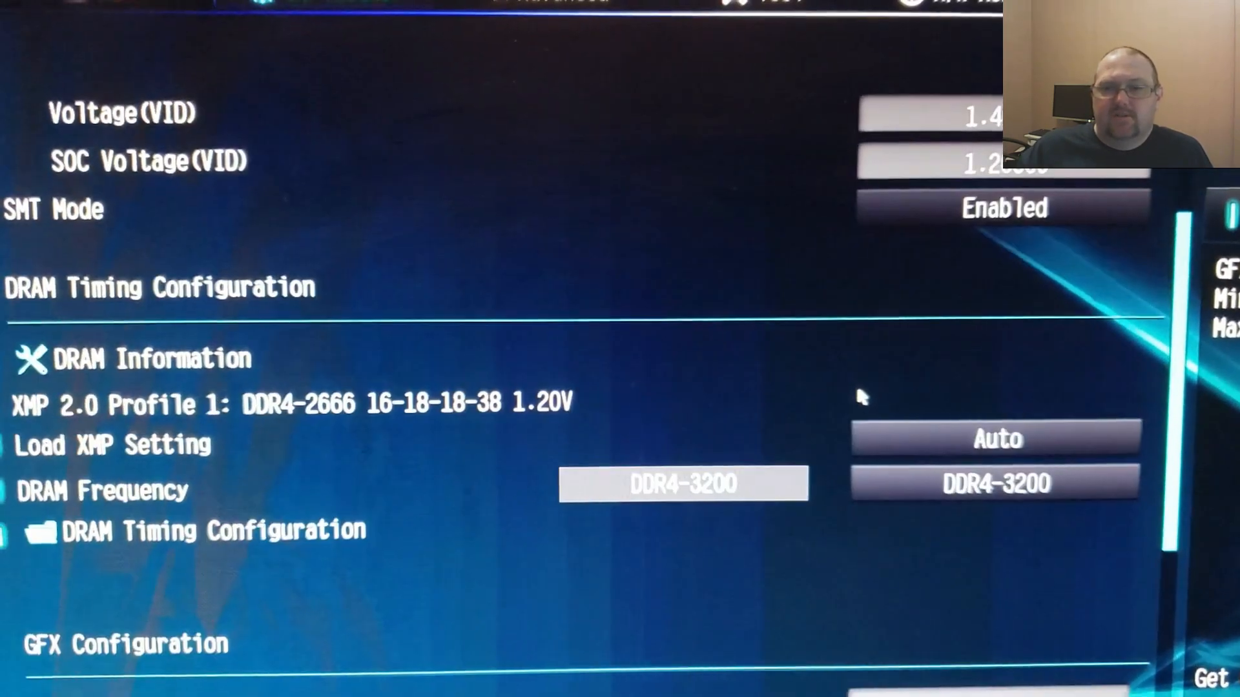
{"action": "scroll", "scroll_direction": "down", "scroll_amount": 3}
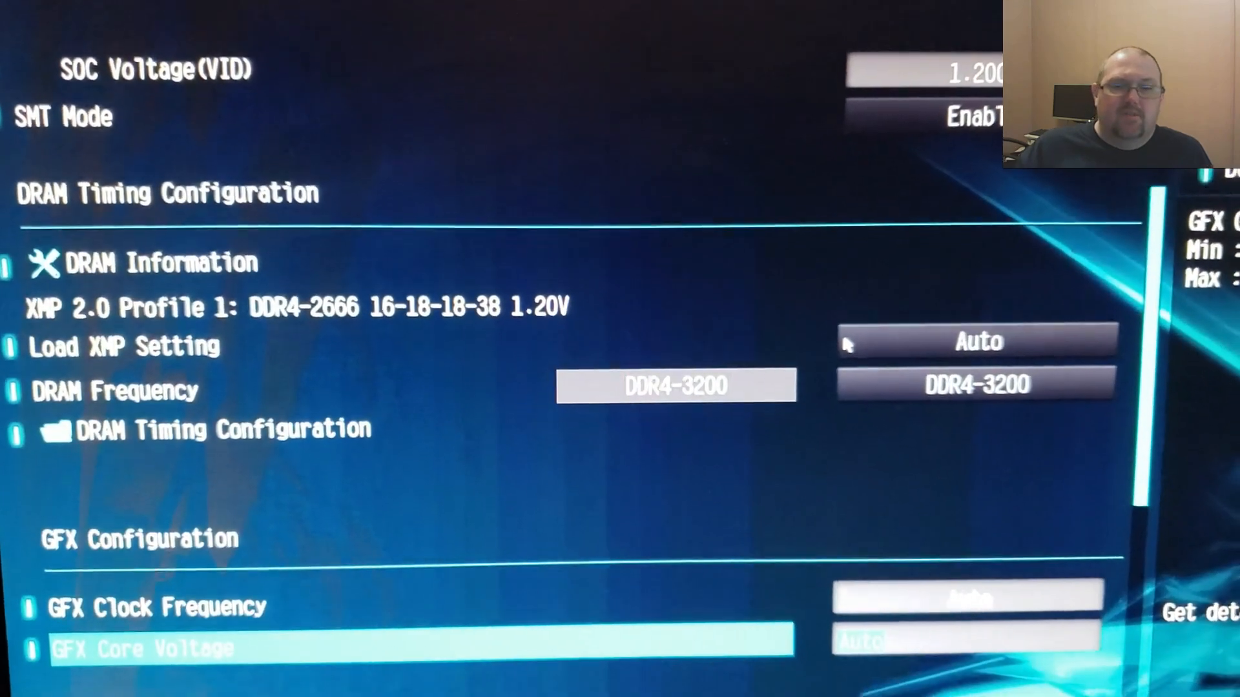
{"action": "scroll", "scroll_direction": "down", "scroll_amount": 3}
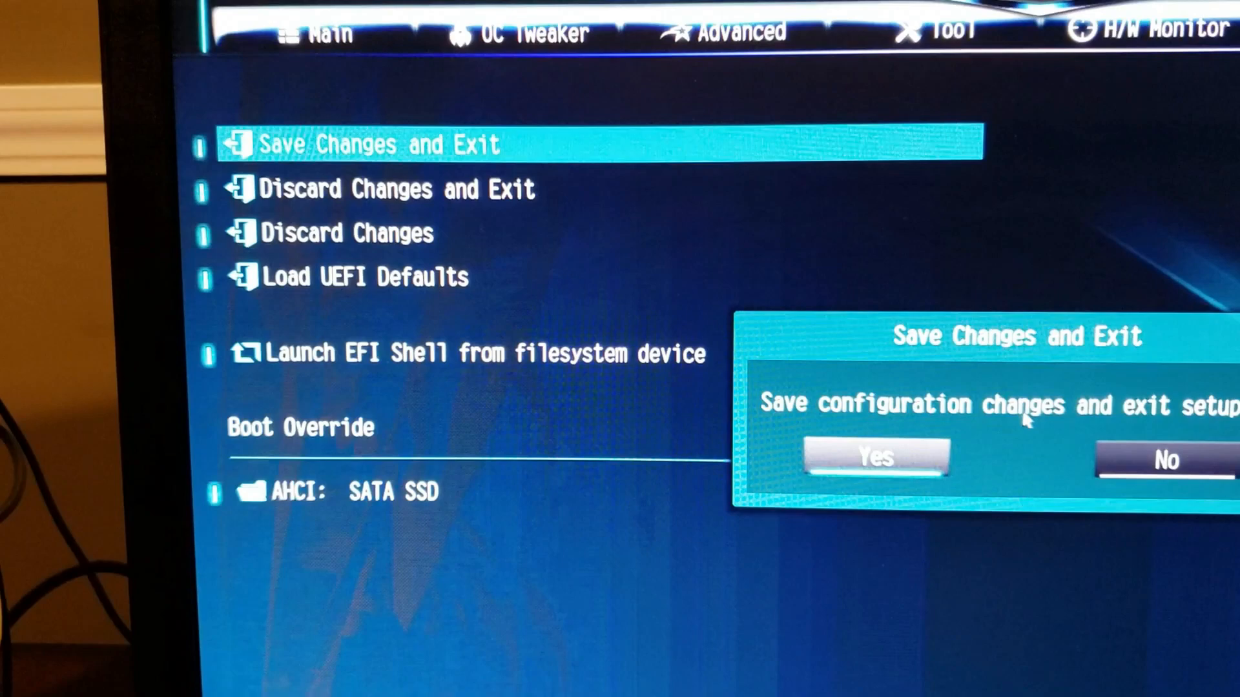
{"action": "left_click", "coordinate": [874, 458]}
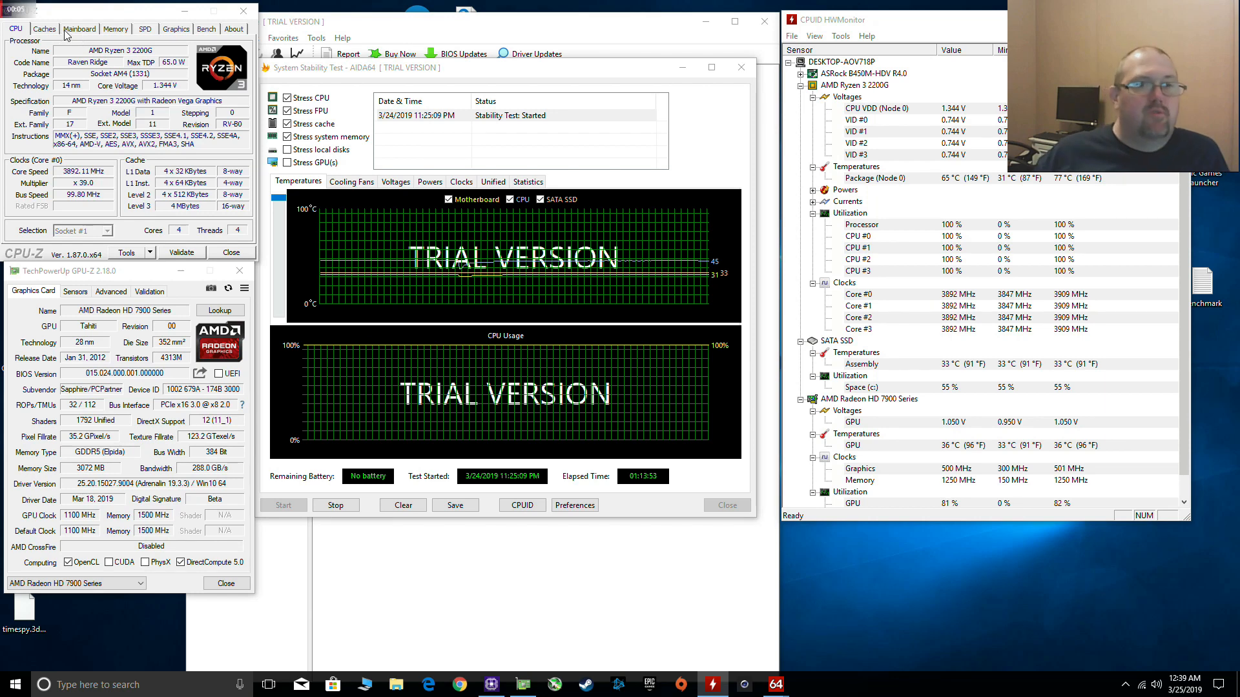
- Review CPU-Z's Mainboard, Memory, SPD and Graphics details, returning to the CPU page
{"action": "left_click", "coordinate": [79, 28]}
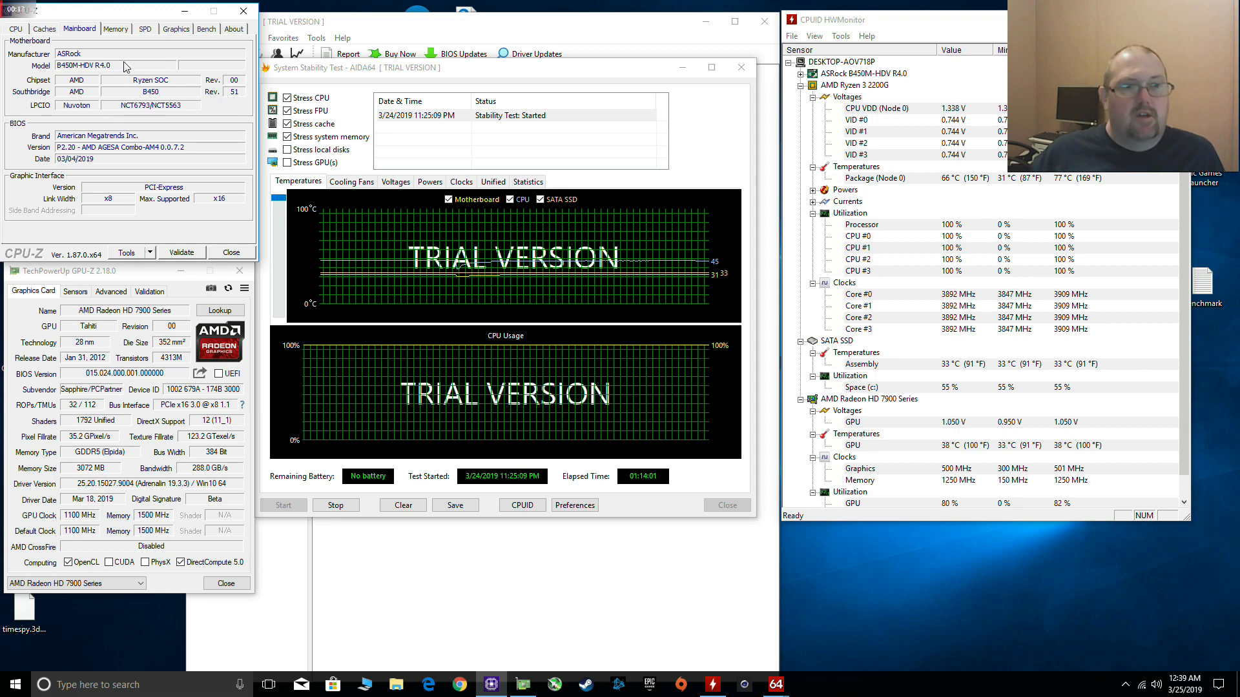
{"action": "left_click", "coordinate": [115, 28]}
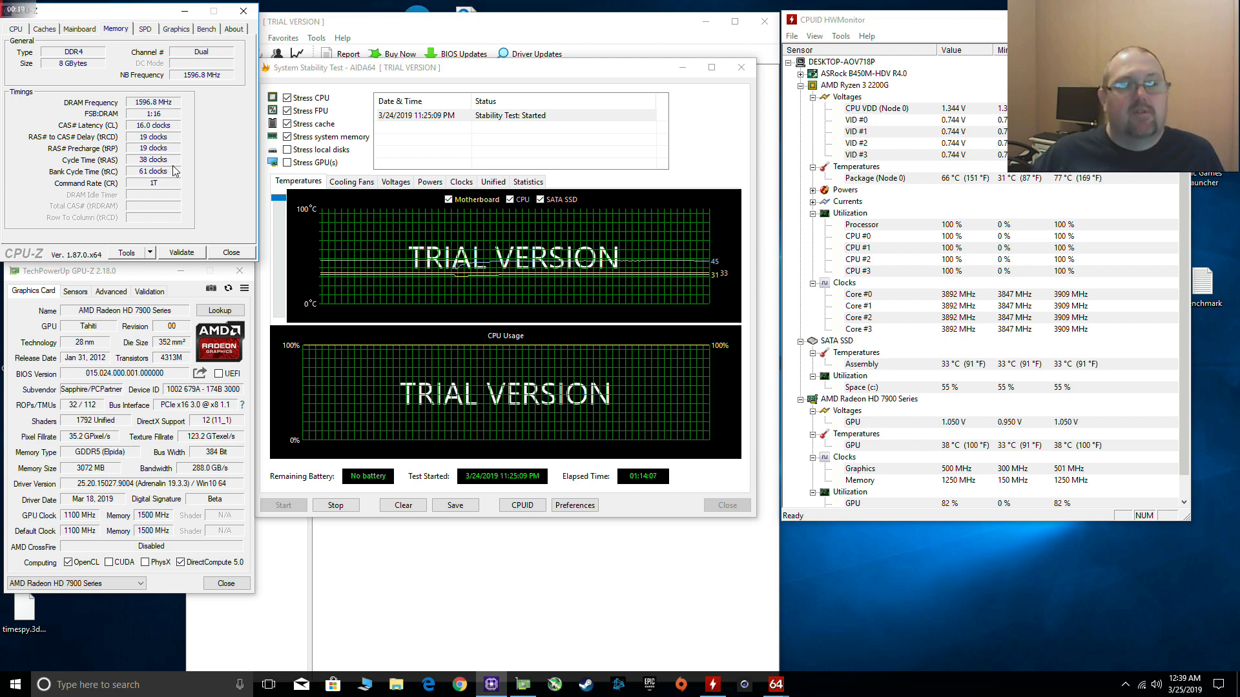
{"action": "left_click", "coordinate": [144, 28]}
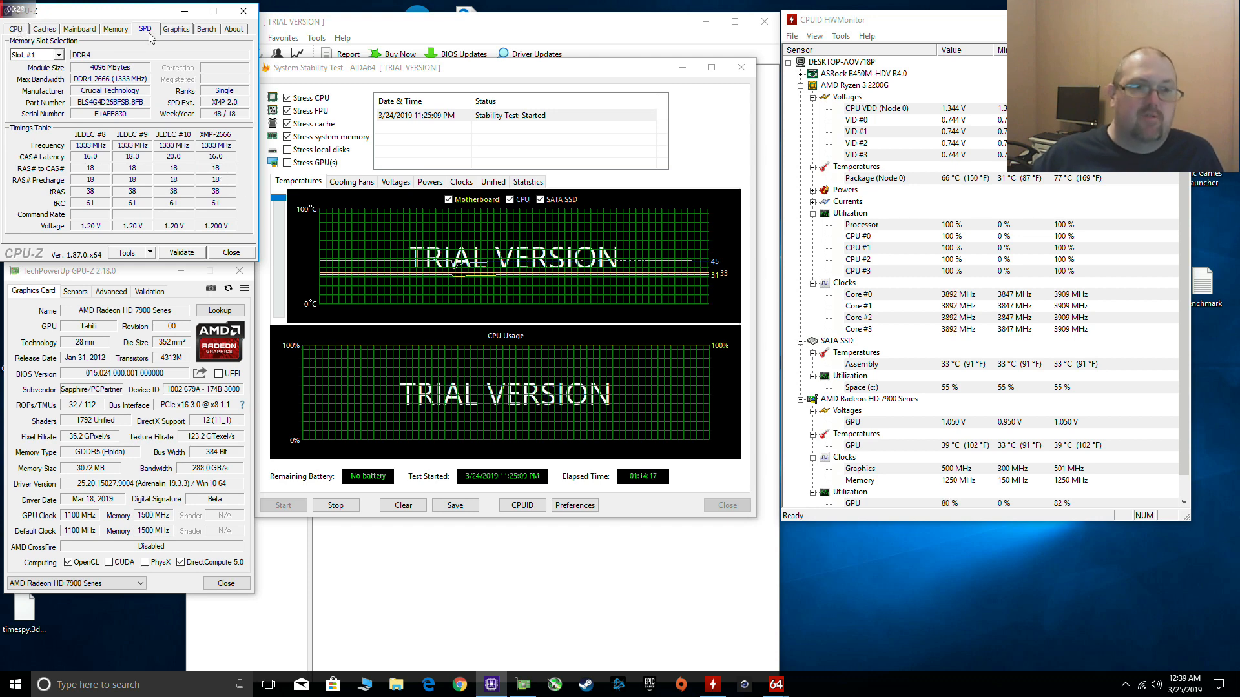
{"action": "left_click", "coordinate": [175, 29]}
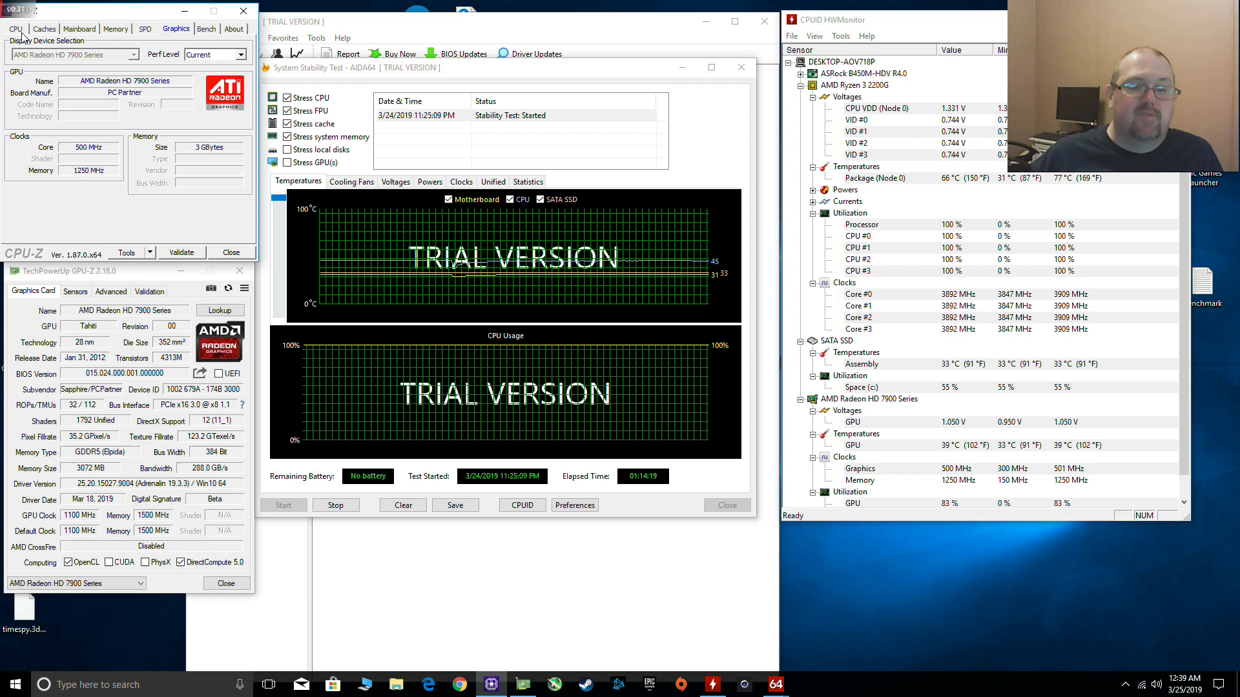
{"action": "left_click", "coordinate": [15, 29]}
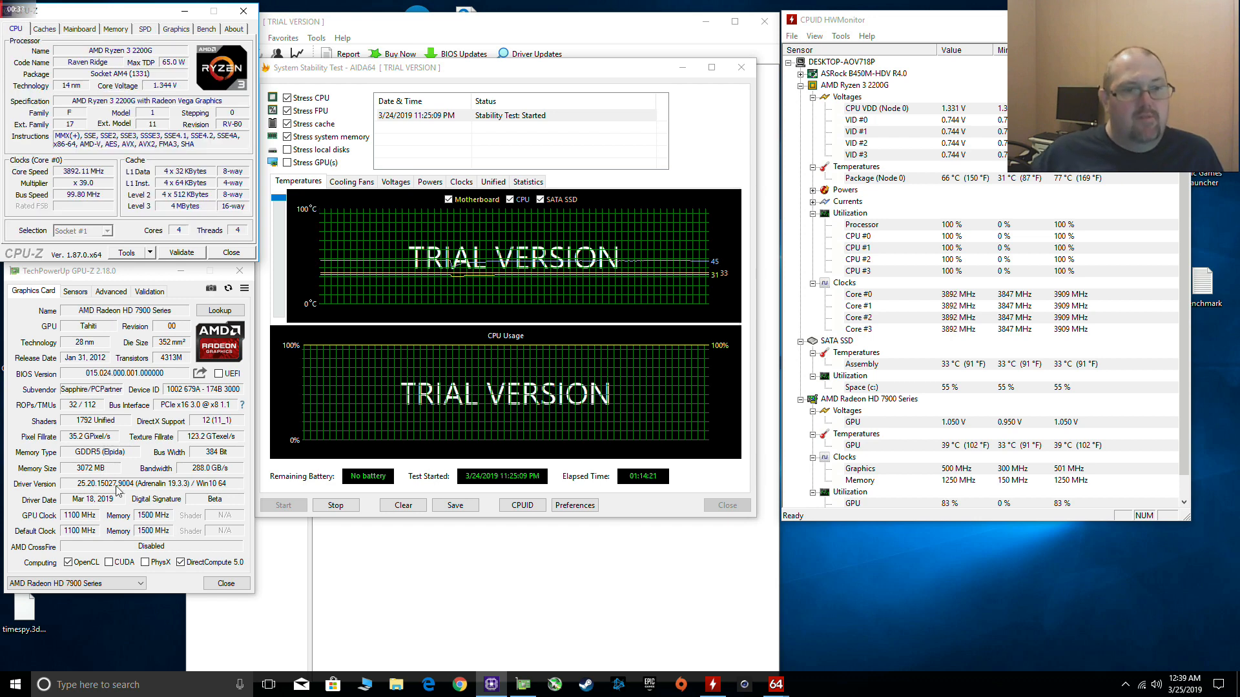
{"action": "mouse_move", "coordinate": [471, 288]}
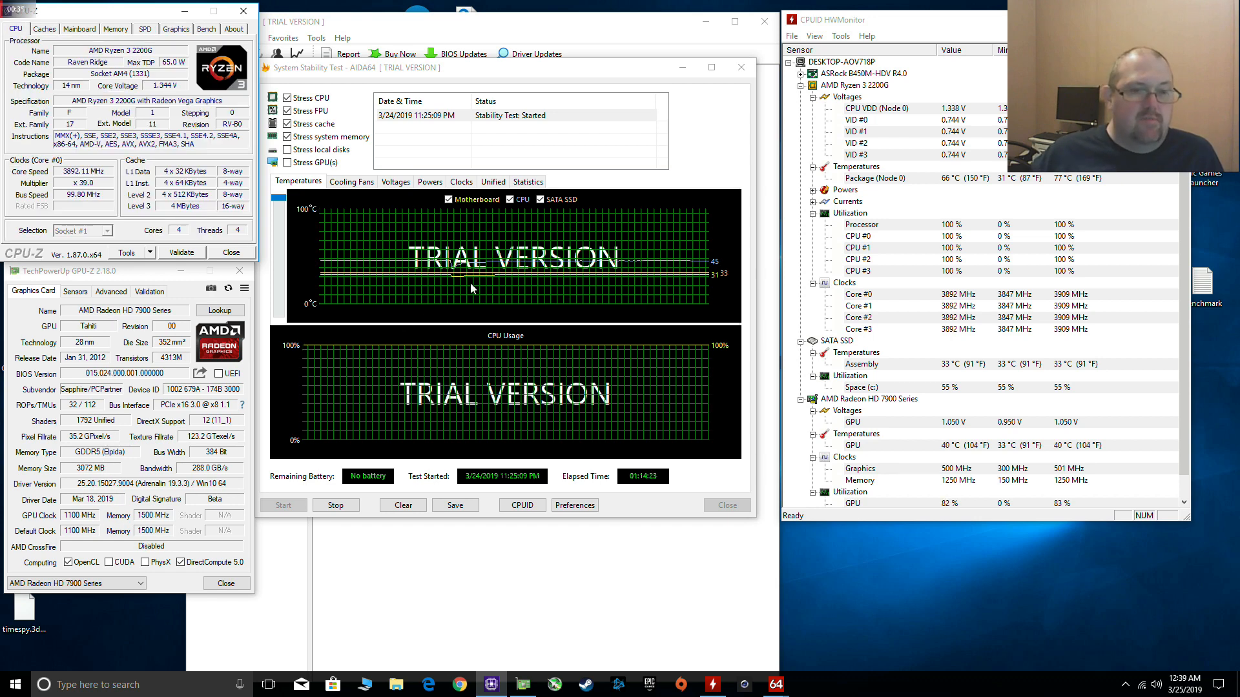
{"action": "mouse_move", "coordinate": [554, 488]}
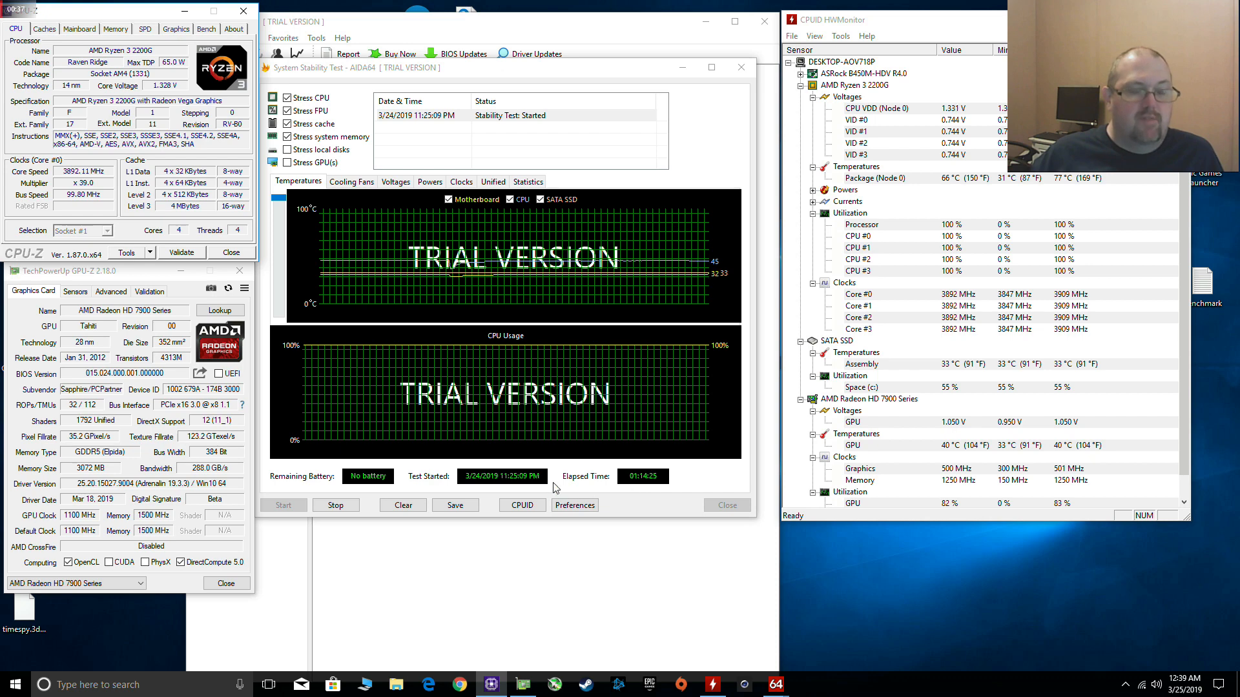
- Stop the running AIDA64 System Stability Test
{"action": "left_click", "coordinate": [335, 505]}
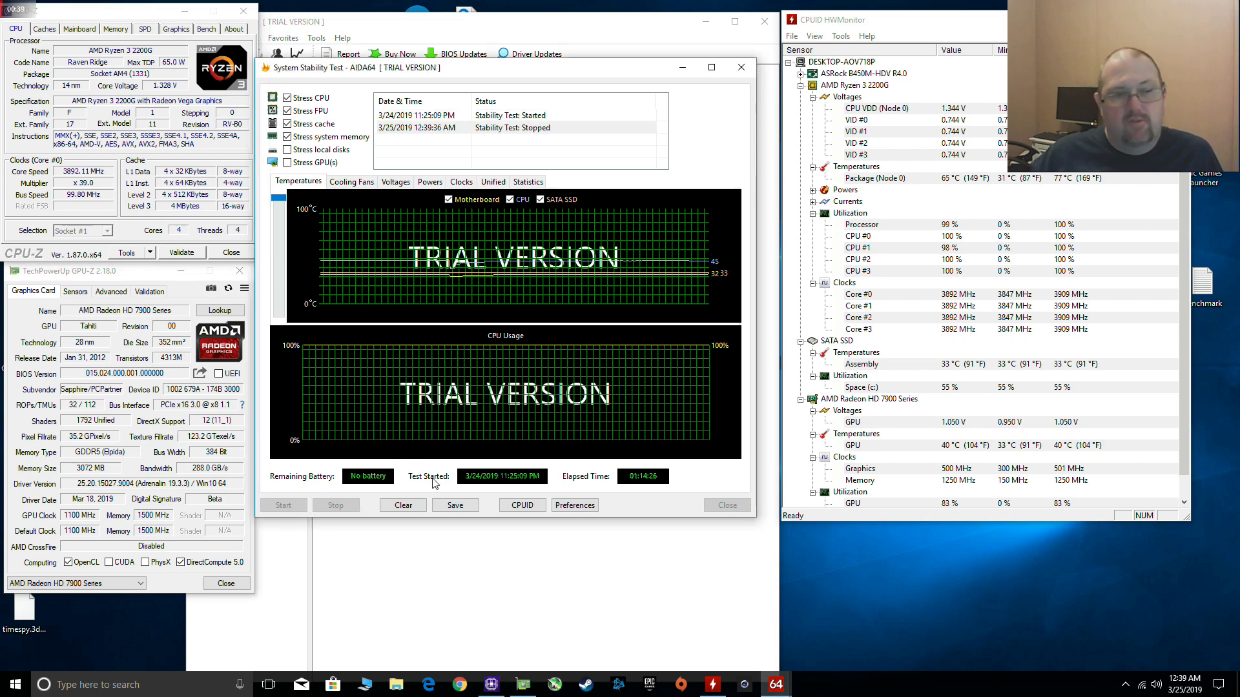